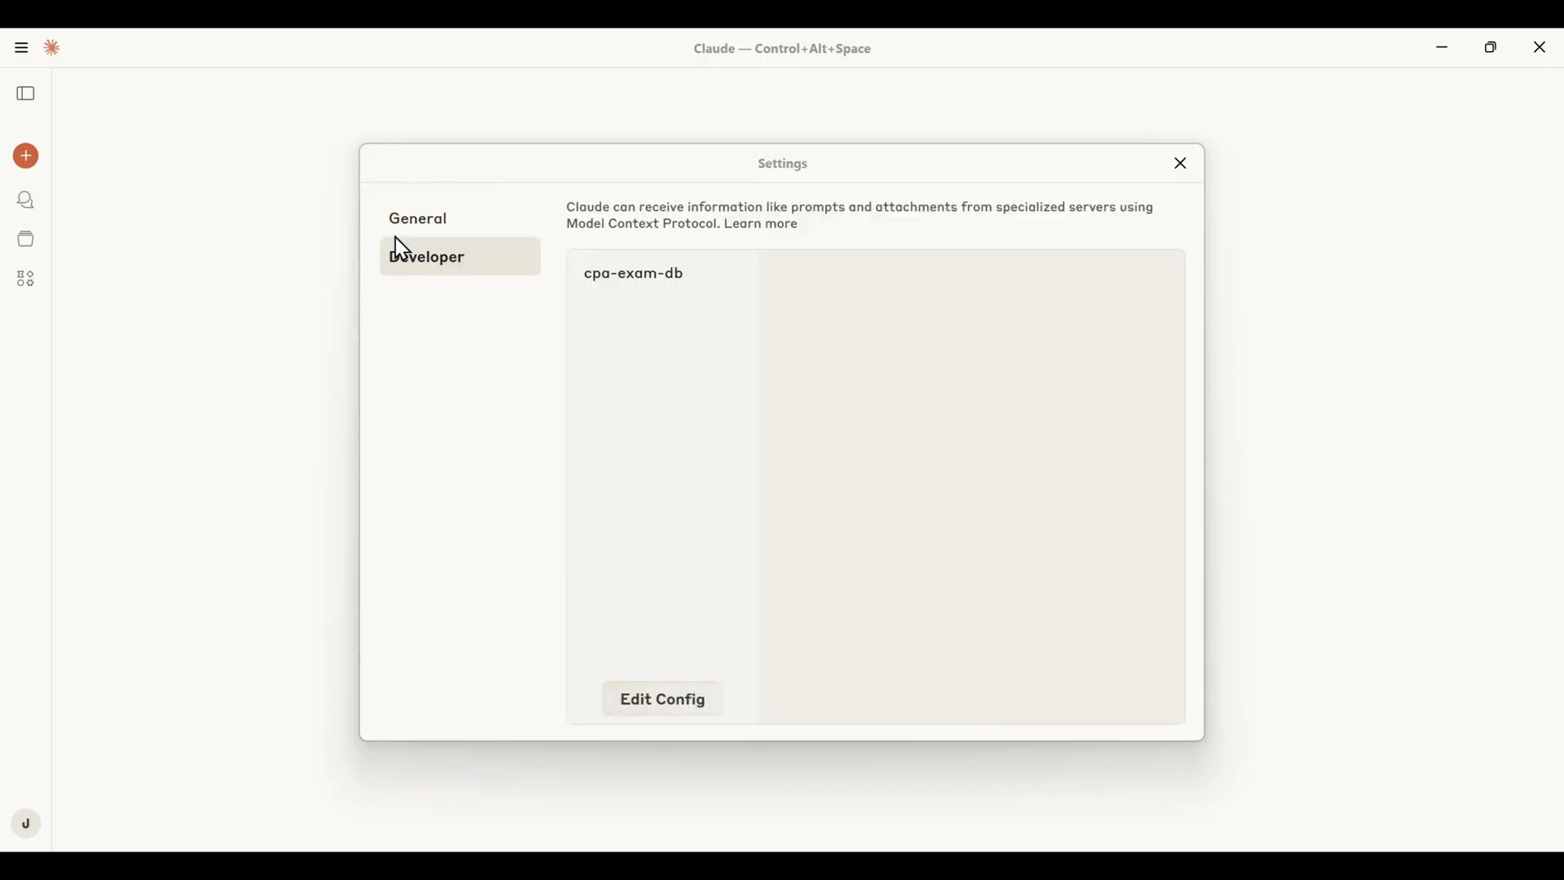
View the cpa-exam-db MCP server entry under the Developer settings
click(662, 699)
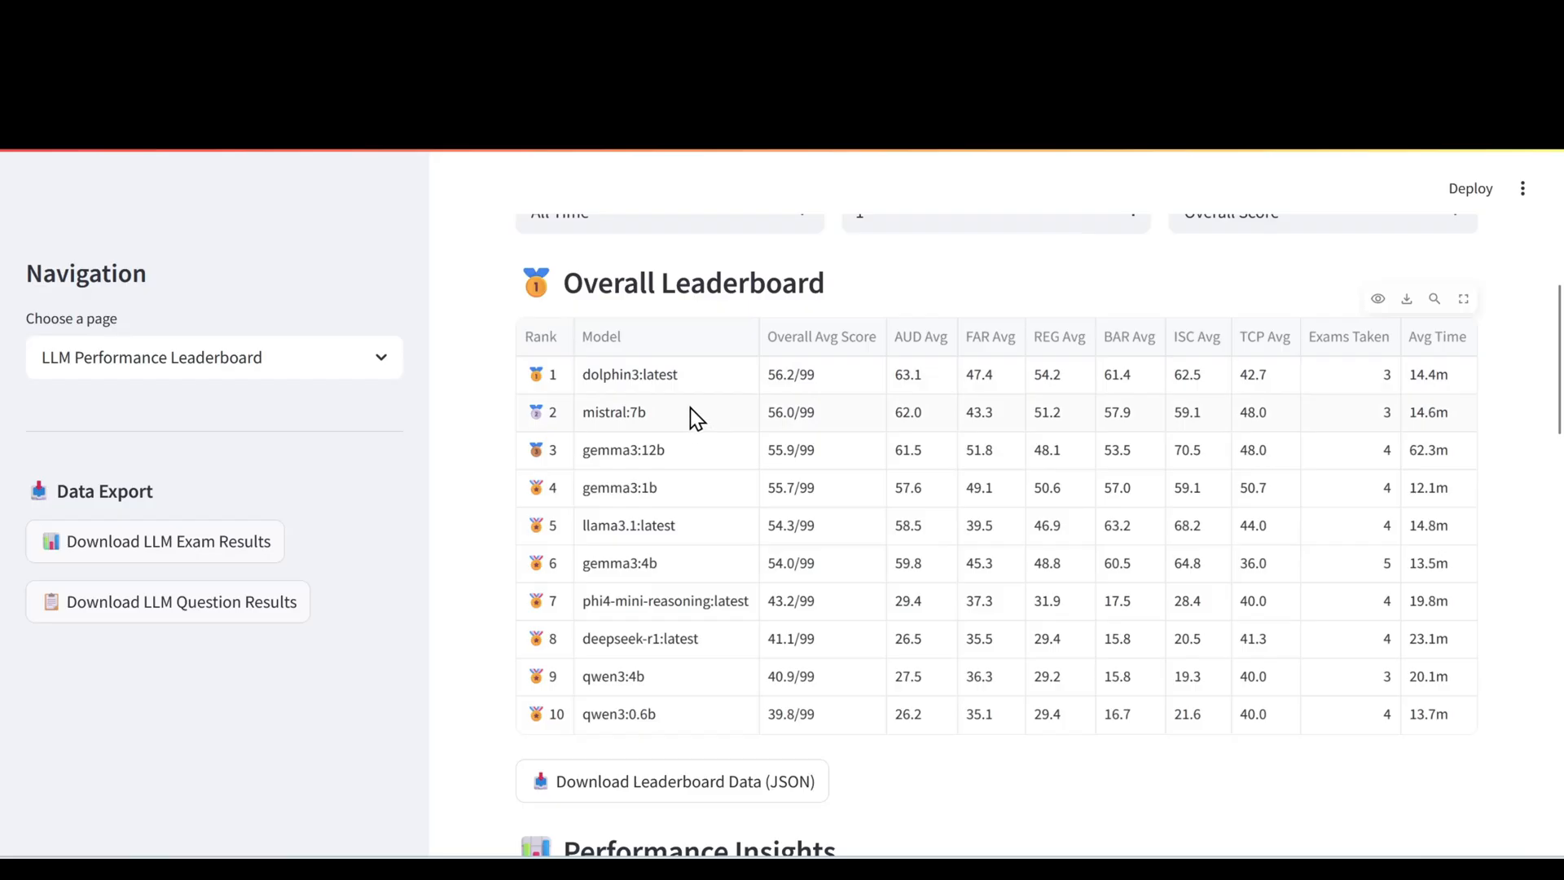
Select LLM Performance Leaderboard to show the Overall Leaderboard ranked by average score
click(212, 357)
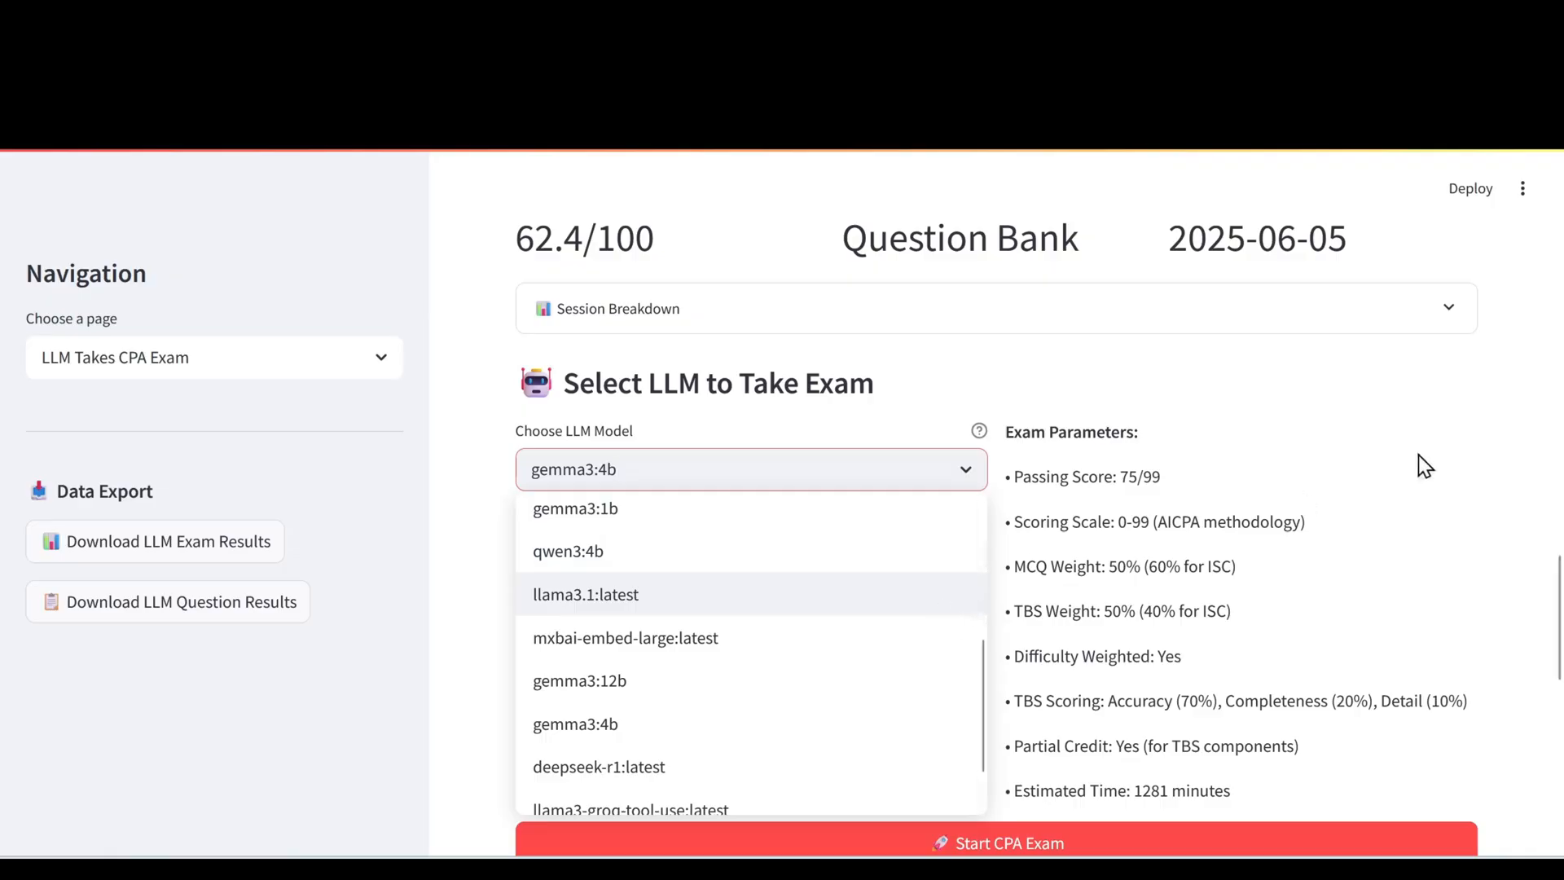